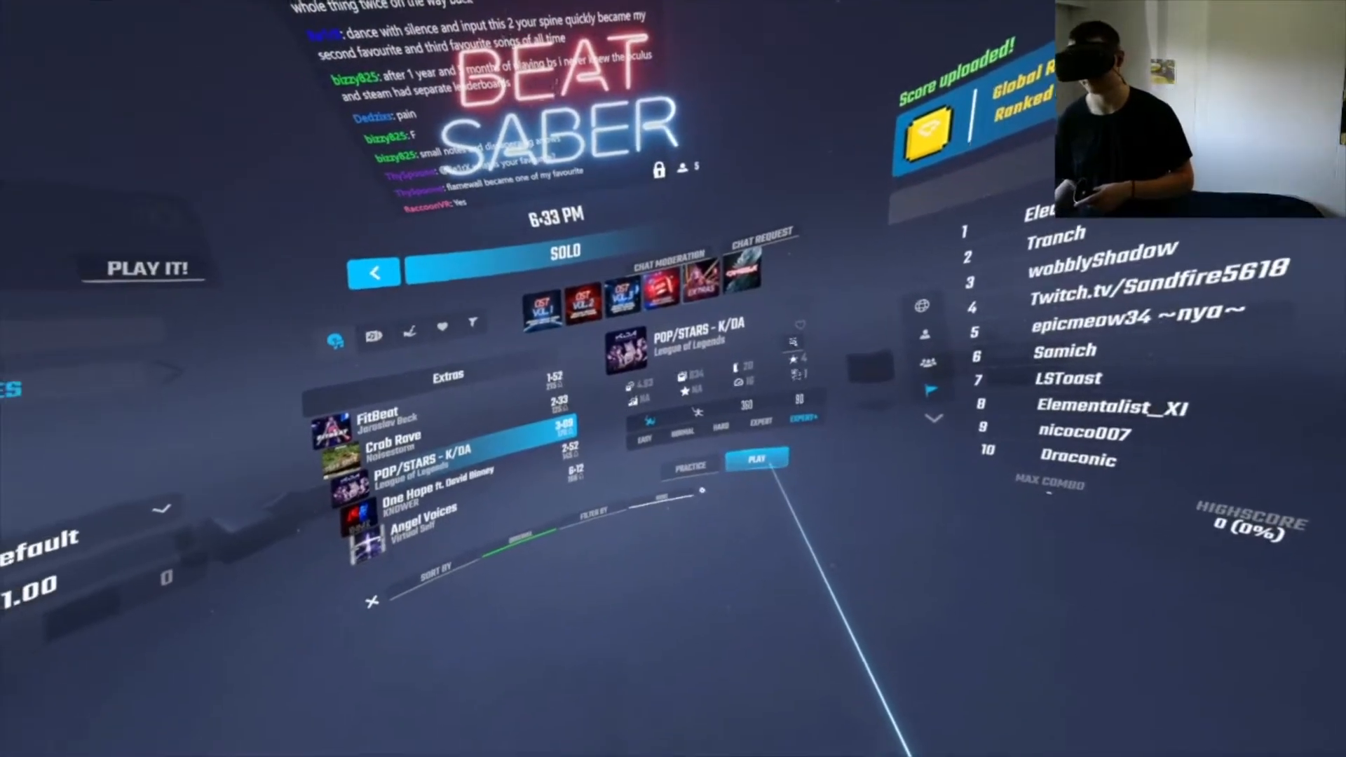
# - Play POP/STARS on Expert+ to a 734,983 score and 73.73% rank, then leave the results screen
pyautogui.click(756, 460)
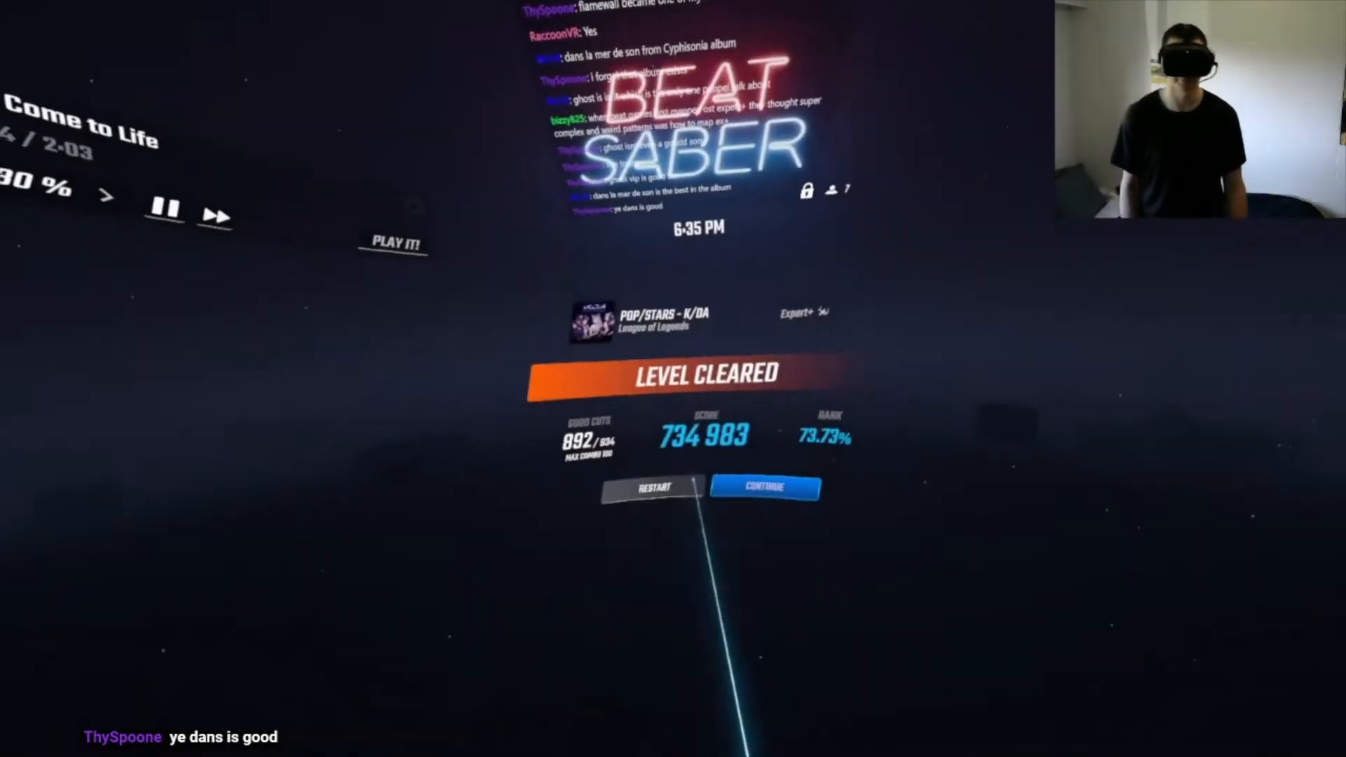
pyautogui.click(764, 488)
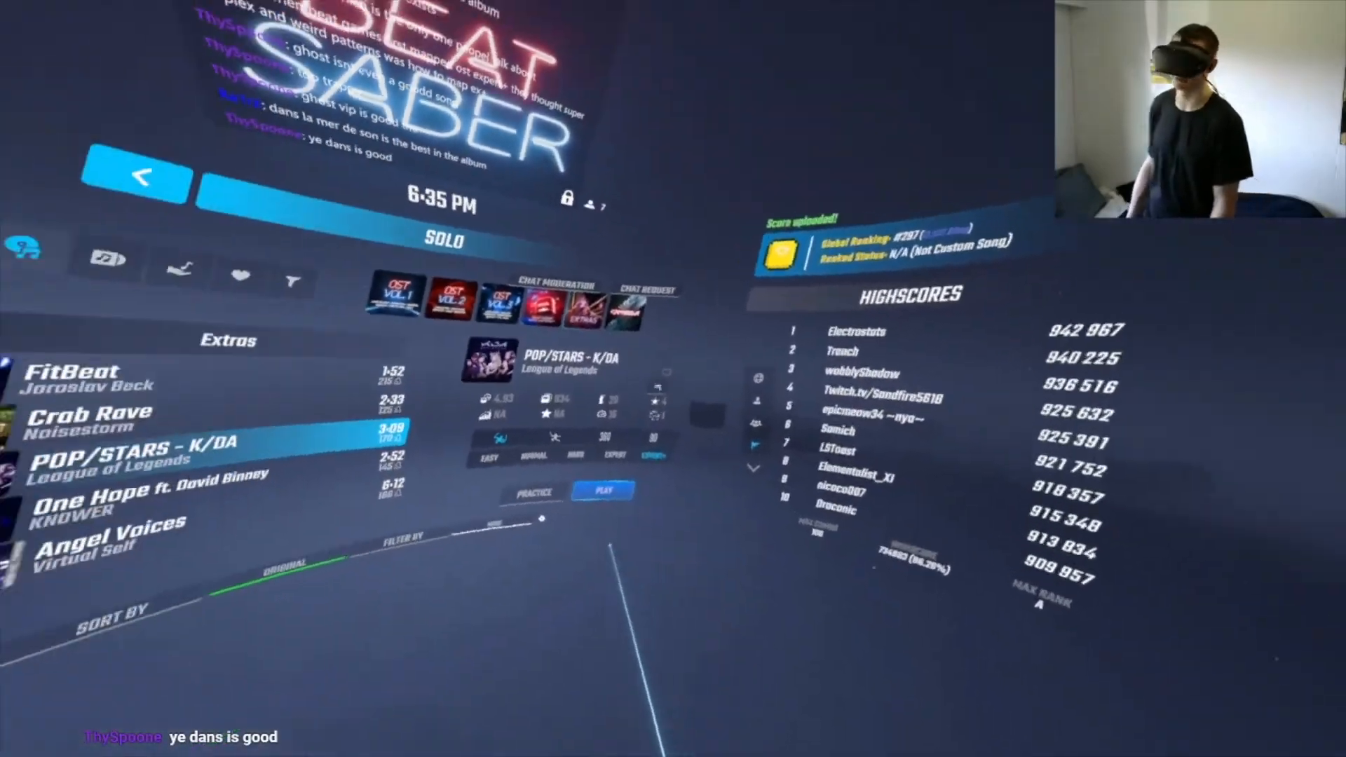